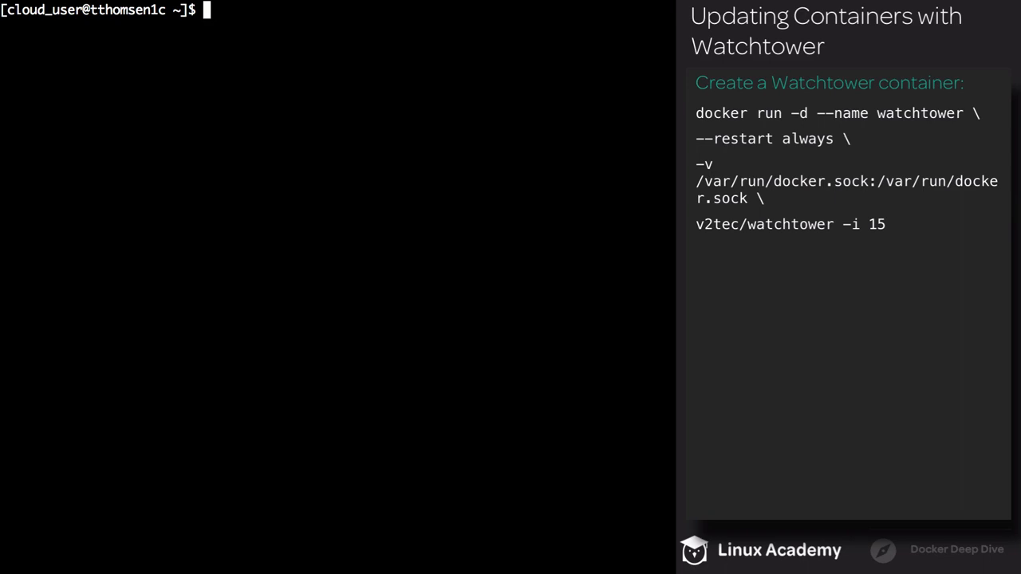
Clone content-express-demo-app into a 'watchtower' folder, enter it, and view its Dockerfile.
text(git clone https://github.com/linuxacademy/content-express-demo-app.git watchtower)
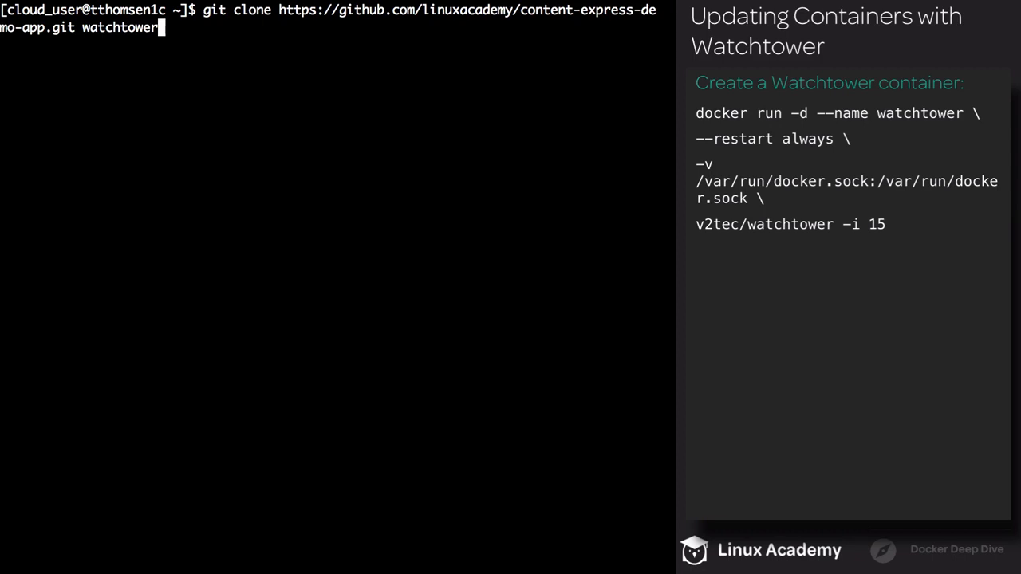
text(cd watchtower/)
text(git checkout dockerfile)
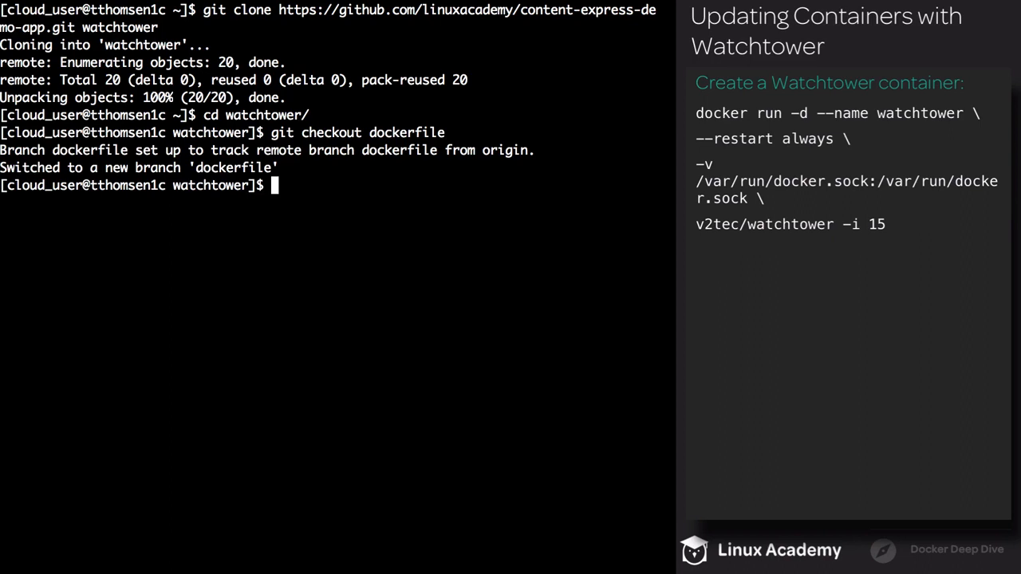
text(ls)
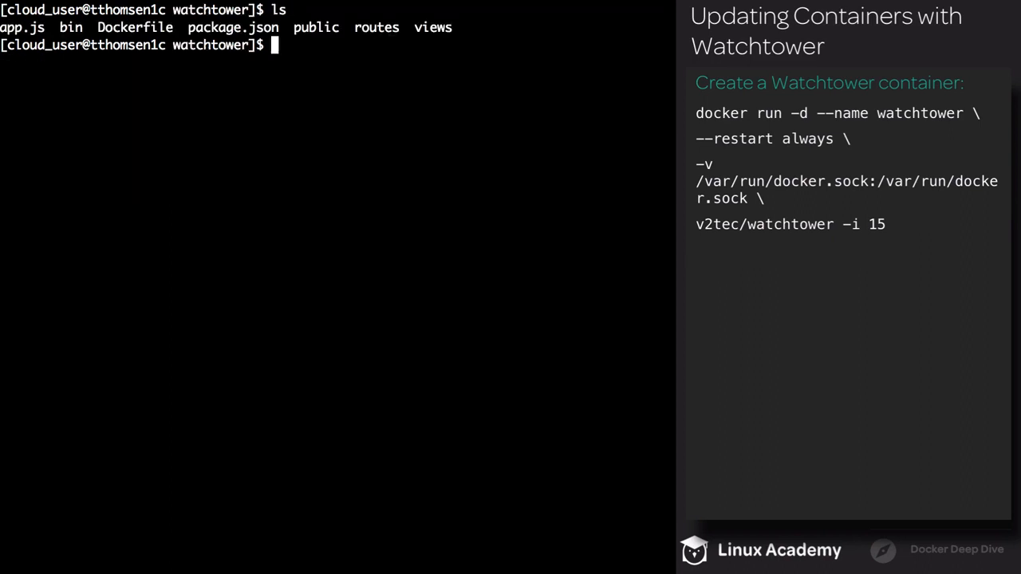
text(vi Dockerfile)
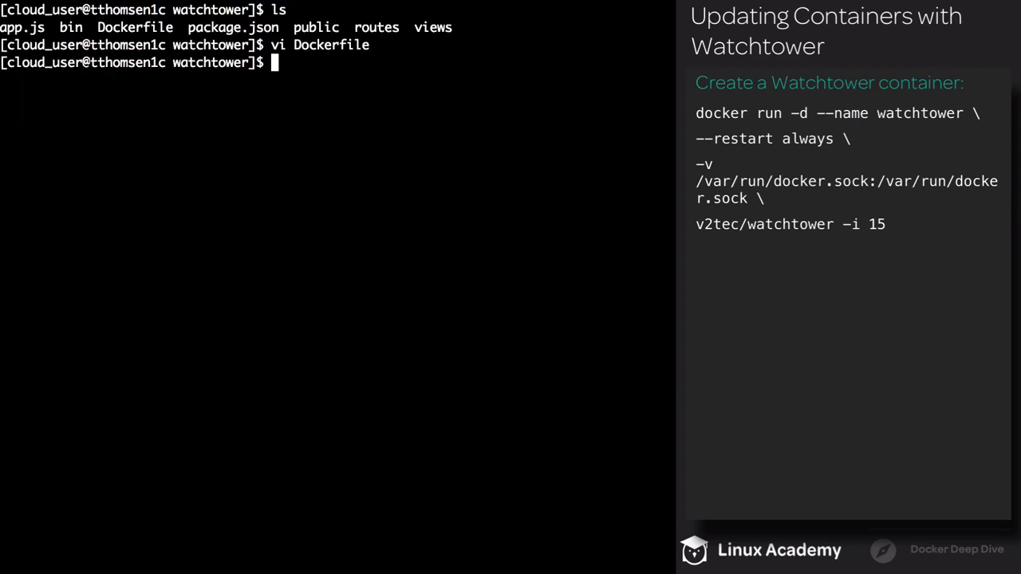
Log in to Docker Hub as rivethead42 and build the rivethead42/my-express image.
text(docker login -u rivethead42)
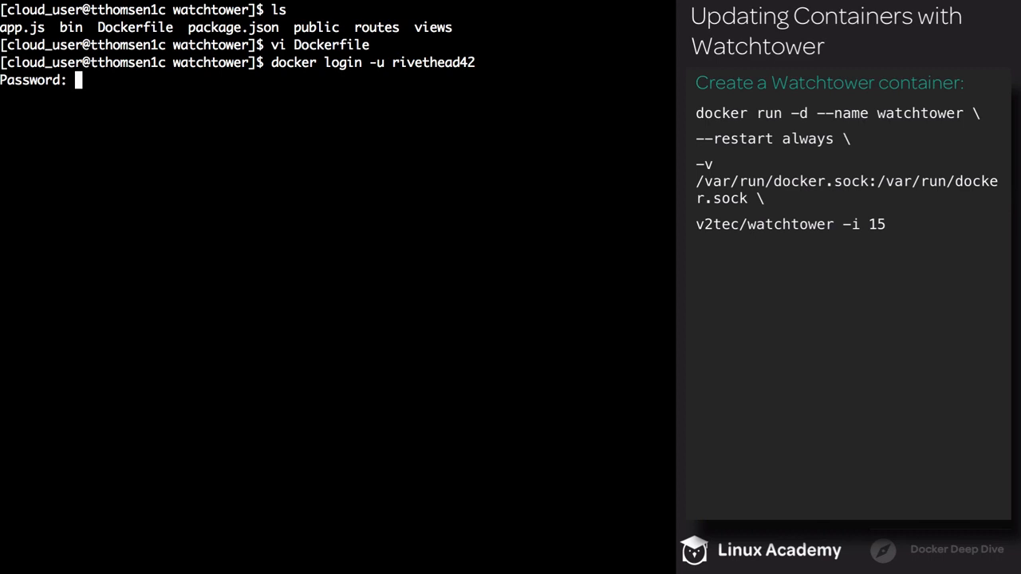
key(Enter)
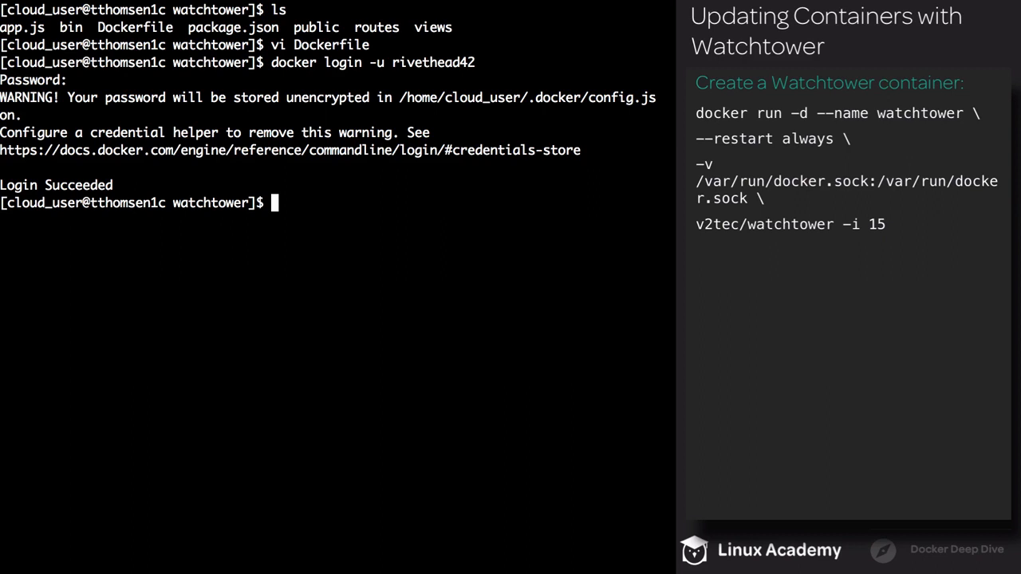
text(docker image build -t rivethead42/my-express .)
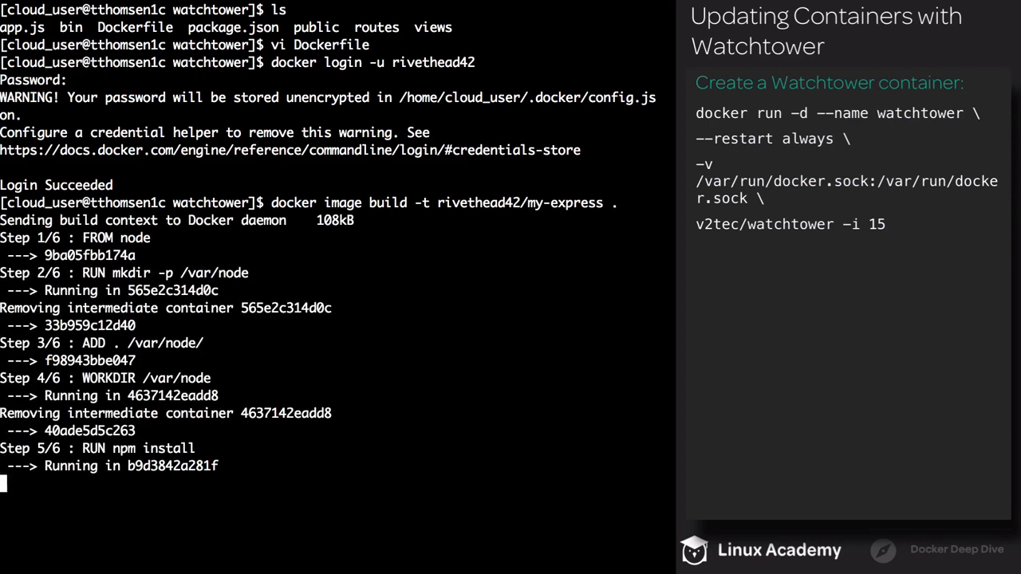
Push rivethead42/my-express and run it detached as 'watched-app' on port 80:3000, restart always.
scroll(down, 3)
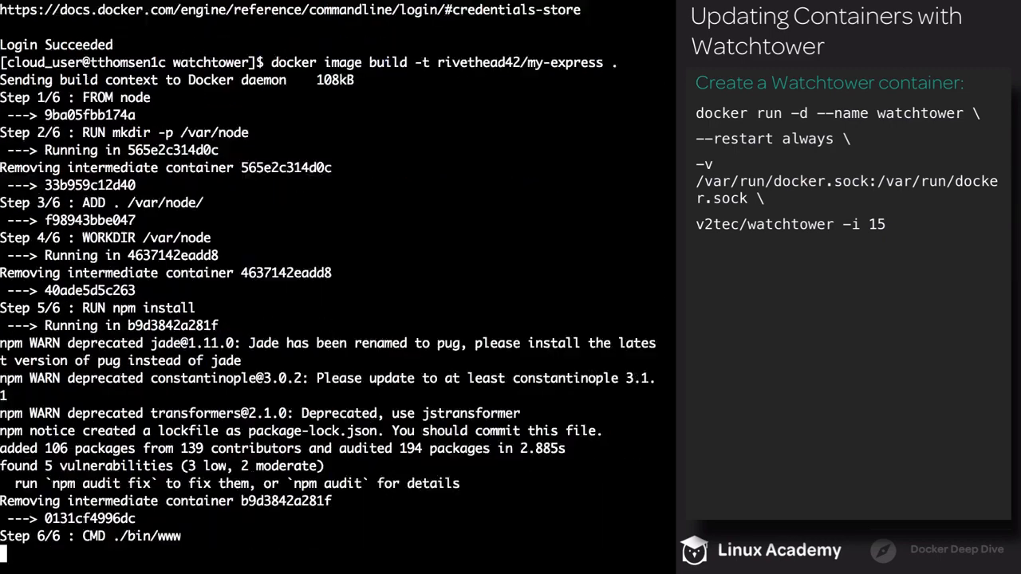
text(docker image push rivethead42/my-express)
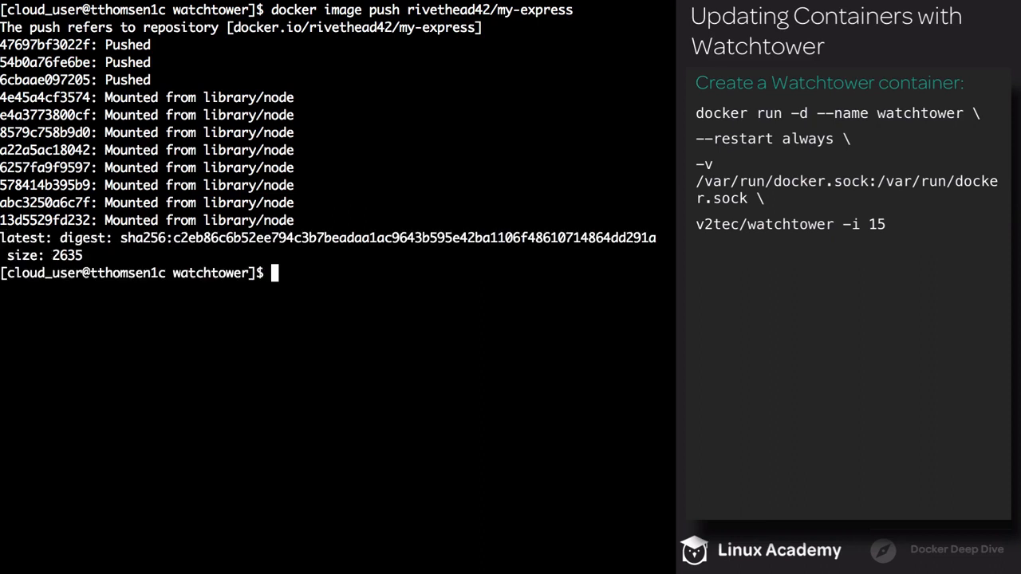
text(docker container run -d --name watched-app -p 80:3000 --restart always rivethead42/my-express)
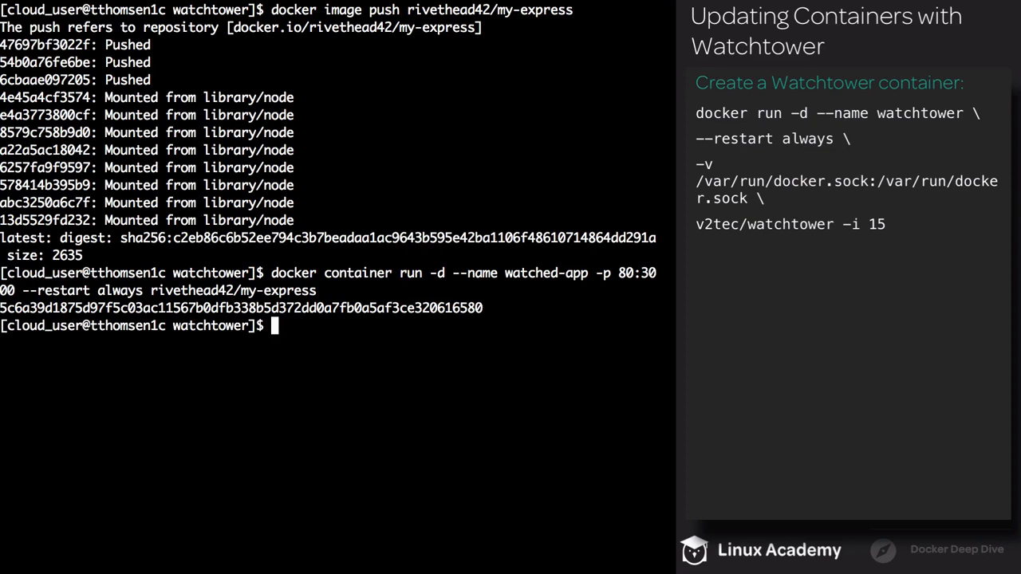
List running containers to check that Watchtower is running alongside watched-app.
text(docker container ls)
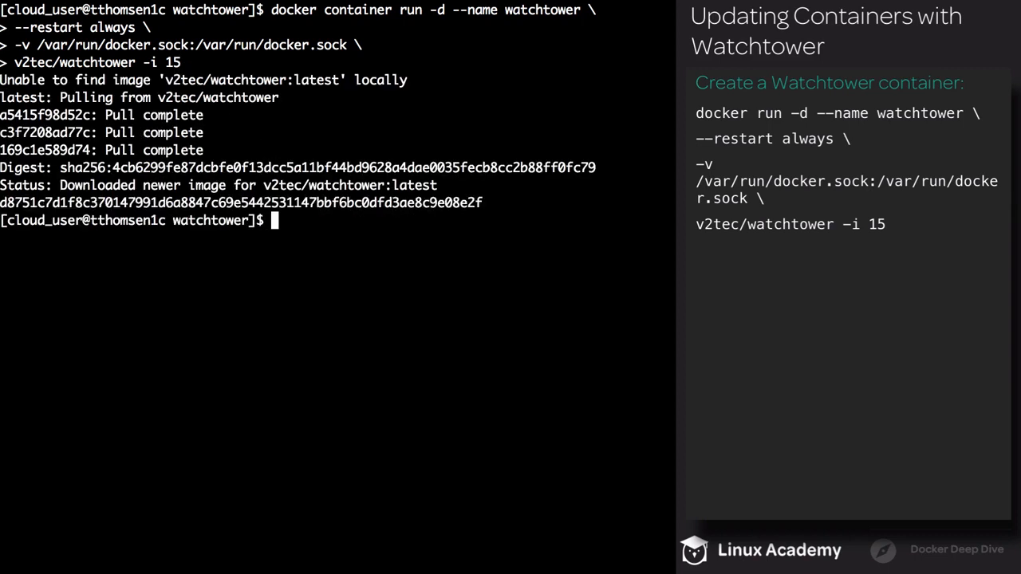
text(docker container ls)
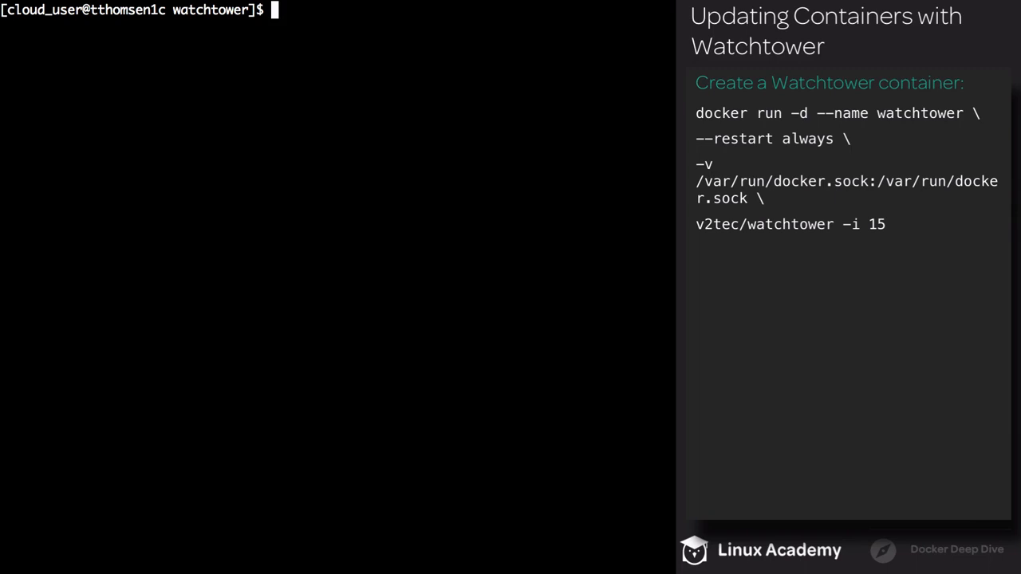
Exclude Dockerfile via .dockerignore, add newfile.js, and rebuild rivethead42/my-express with --no-cache.
text(vi .dockerignore)
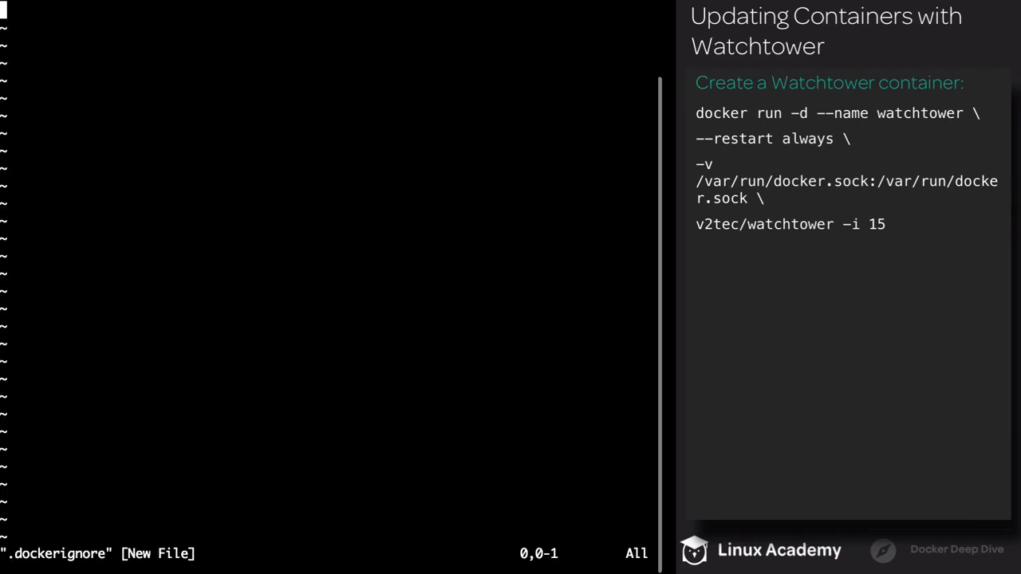
text(Dockerfile)
text(vi app.js)
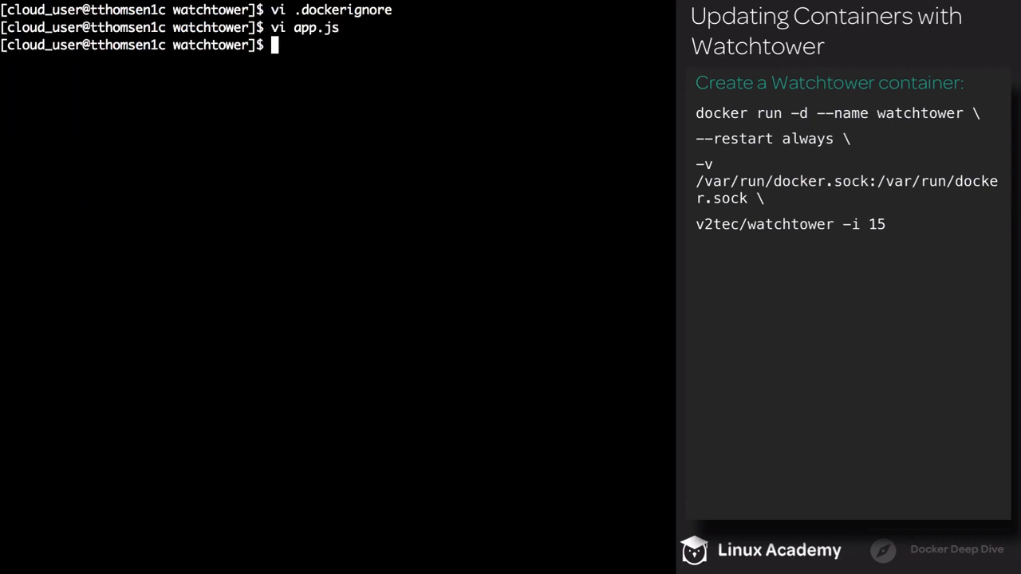
text(touch newfile.js)
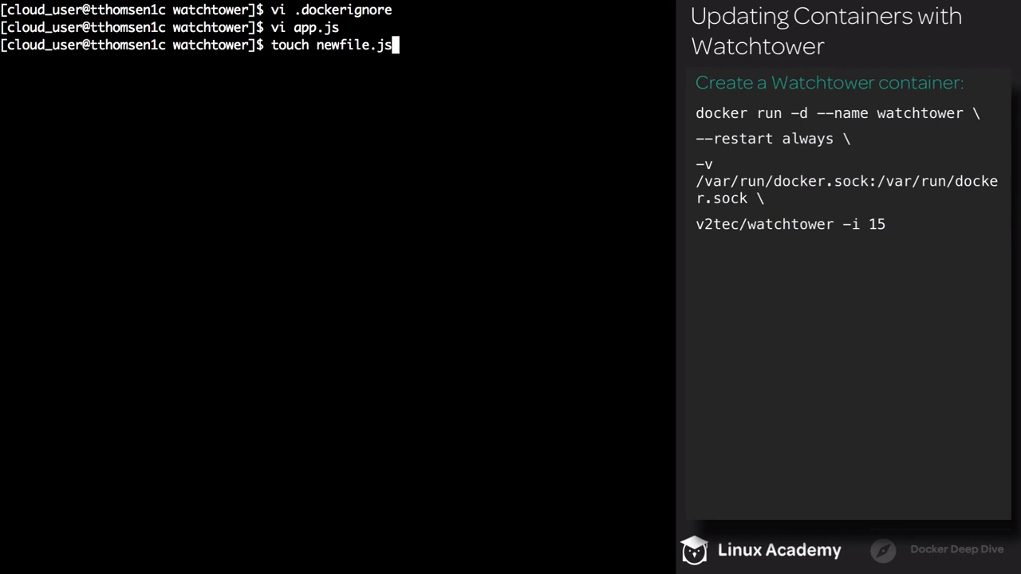
text(docker image build -t rivethead42/my-express --no-cache .)
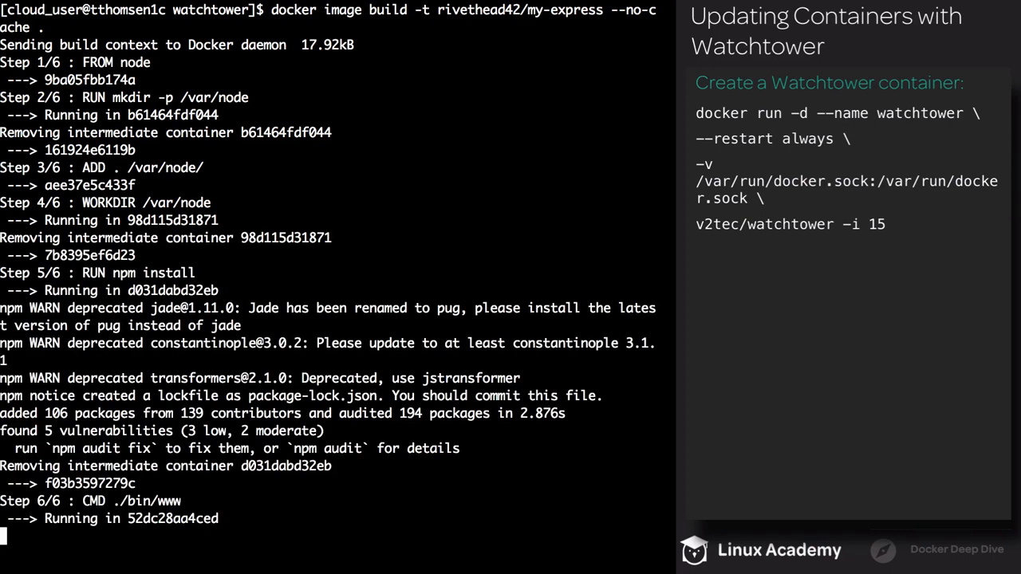
Push the rebuilt rivethead42/my-express image and list containers to see watched-app recreated.
text(docker image push rivethead42/my-express)
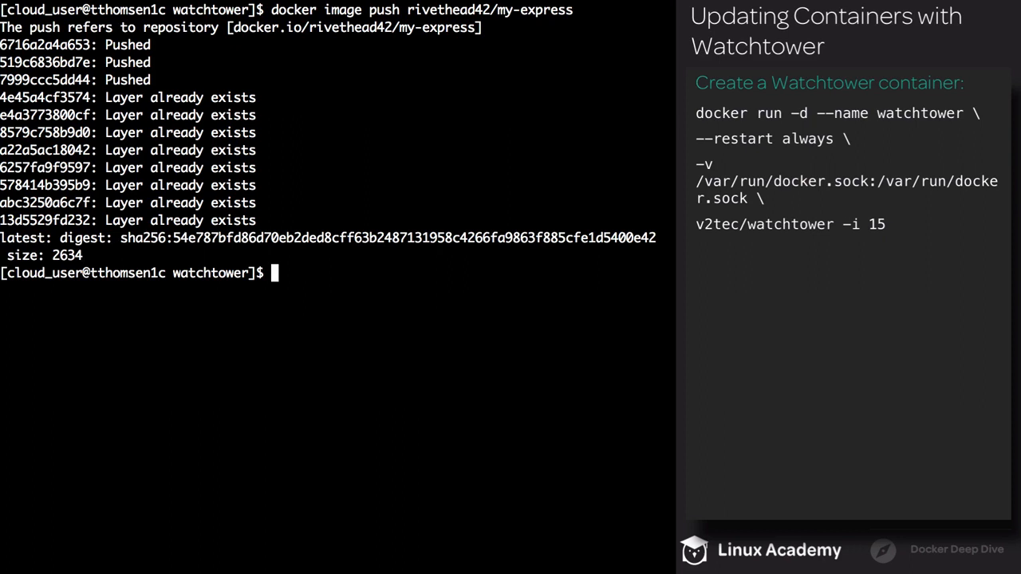
text(docker container ls)
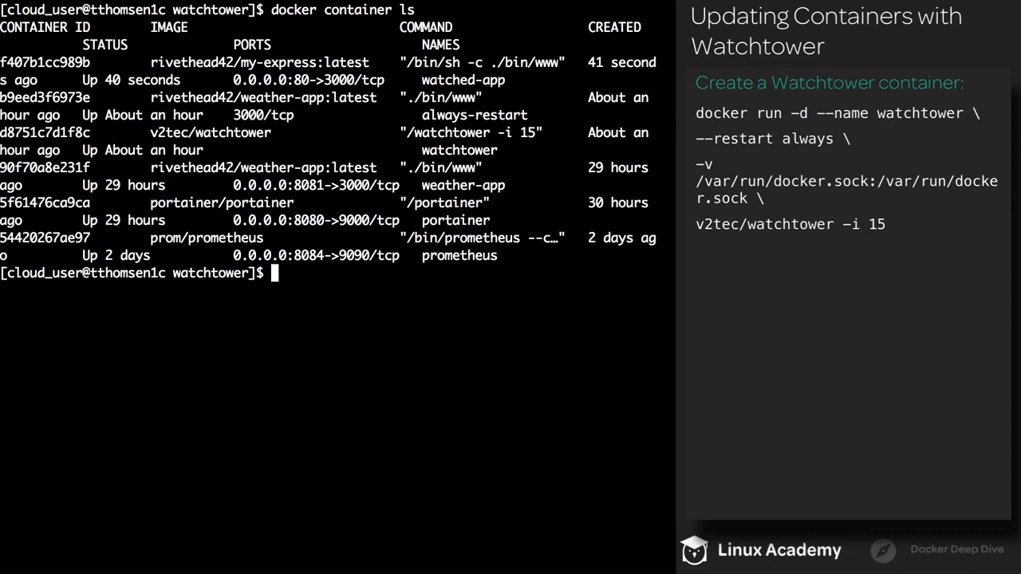
Open a bash shell in watched-app and list all files with ls -la.
text(docker container exec -it watched-app /bin/bash)
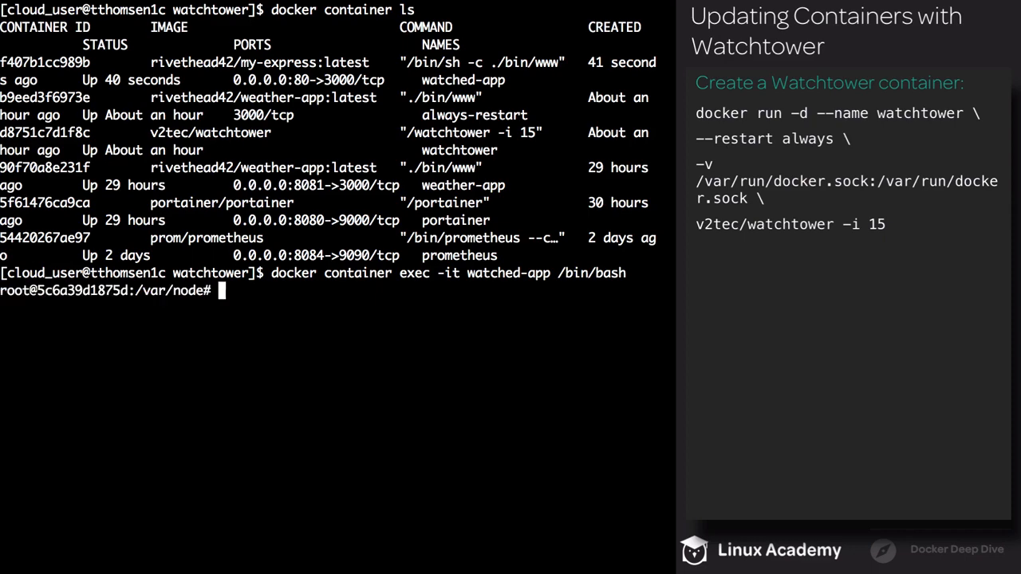
text(ls -la)
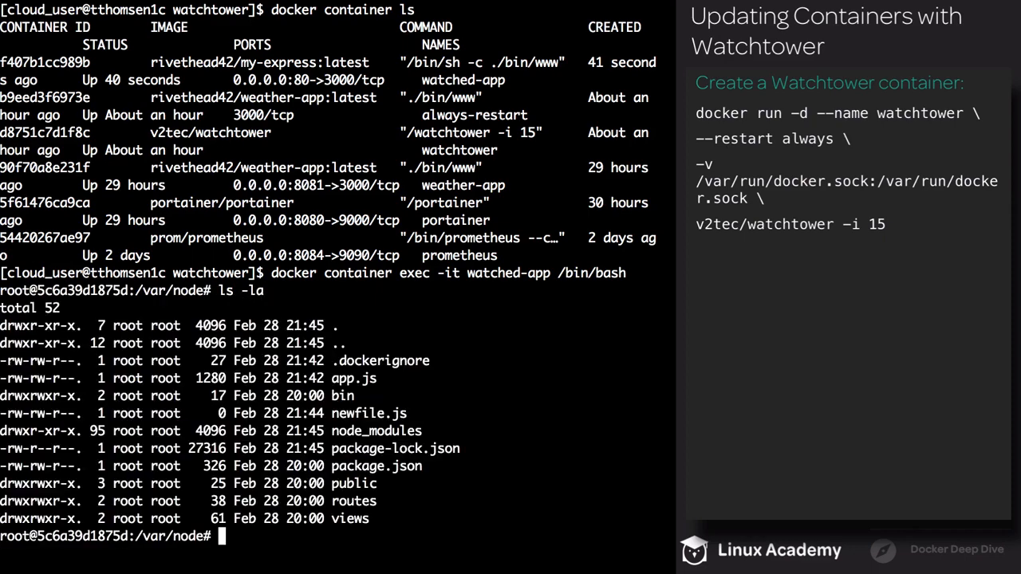